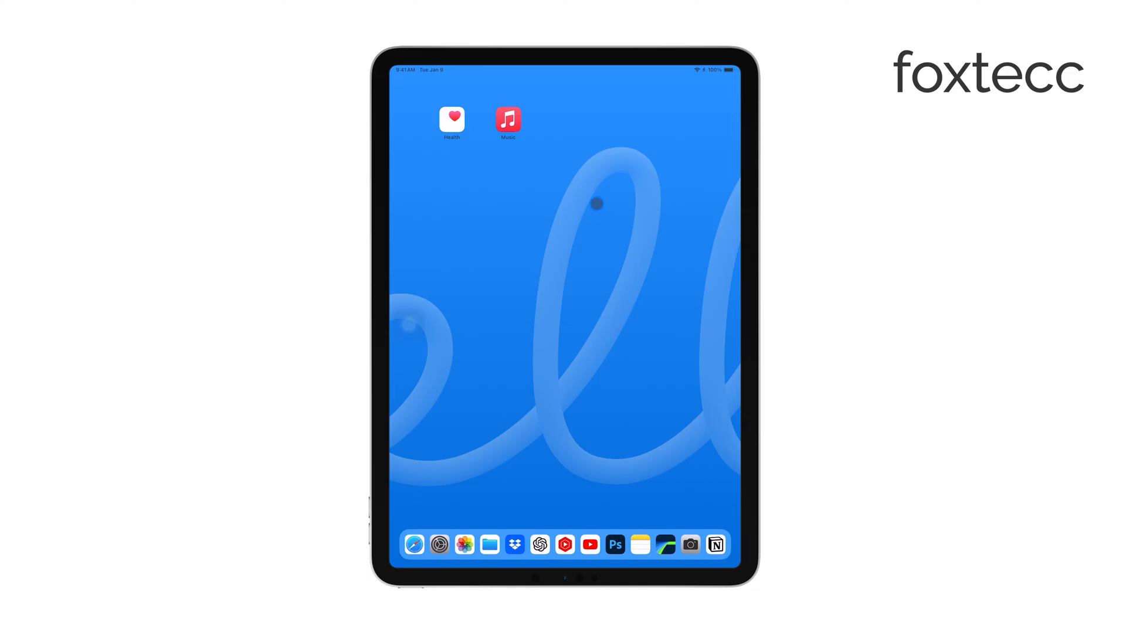
{"action": "mouse_move", "coordinate": [404, 181]}
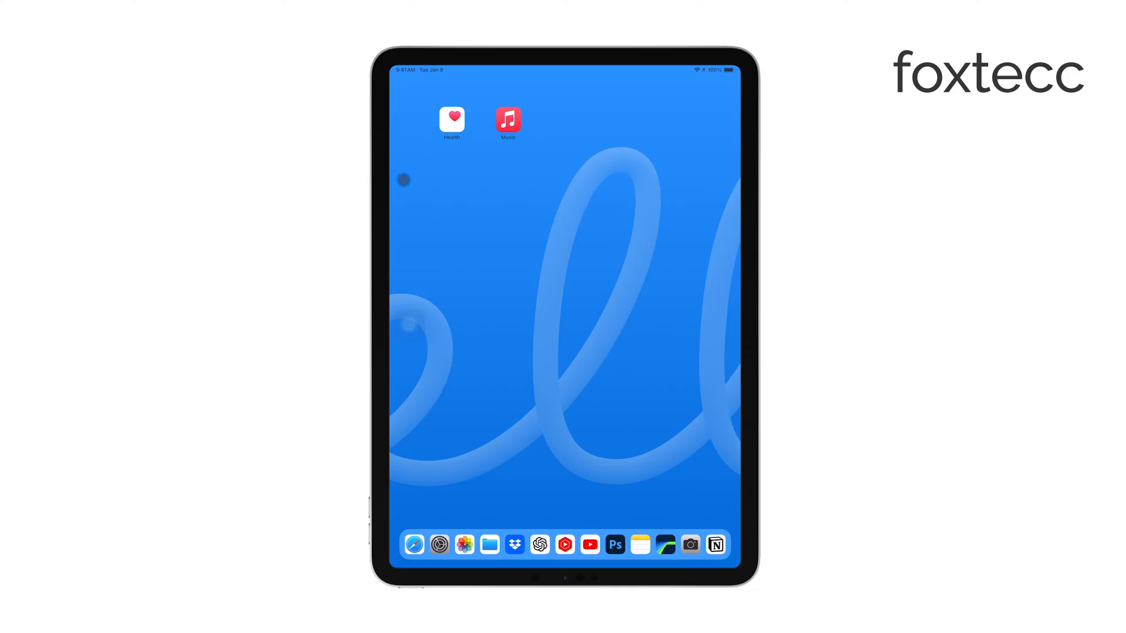
{"action": "mouse_move", "coordinate": [594, 204]}
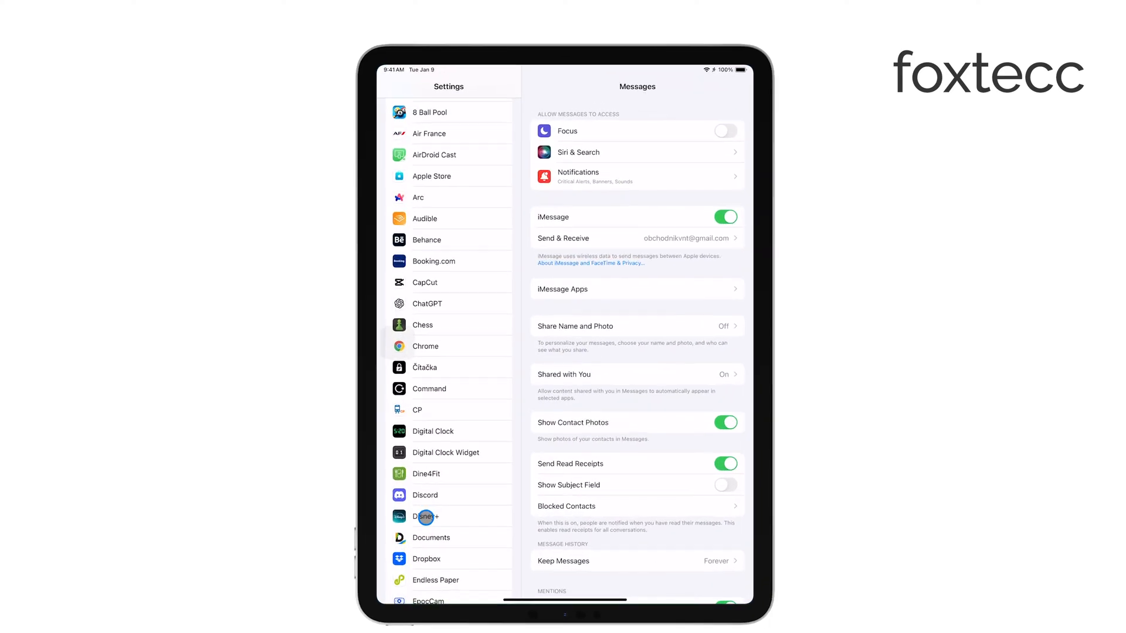
- Reach the Auto-Lock row in Display & Brightness, currently showing 15 minutes
{"action": "scroll", "scroll_direction": "down", "scroll_amount": 3}
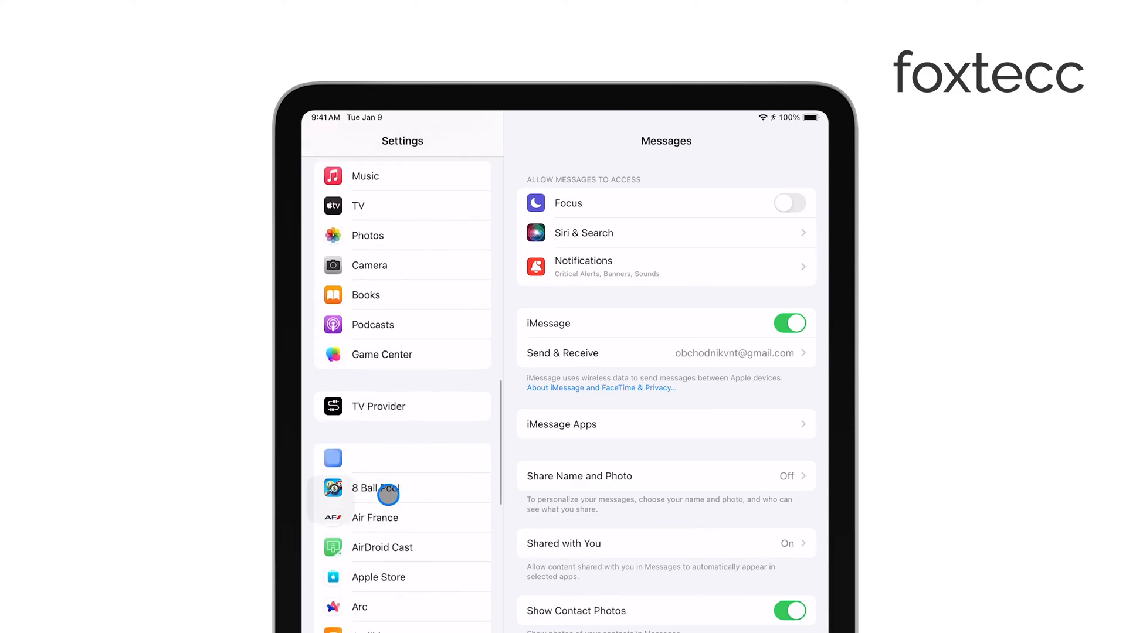
{"action": "scroll", "scroll_direction": "down", "scroll_amount": 3}
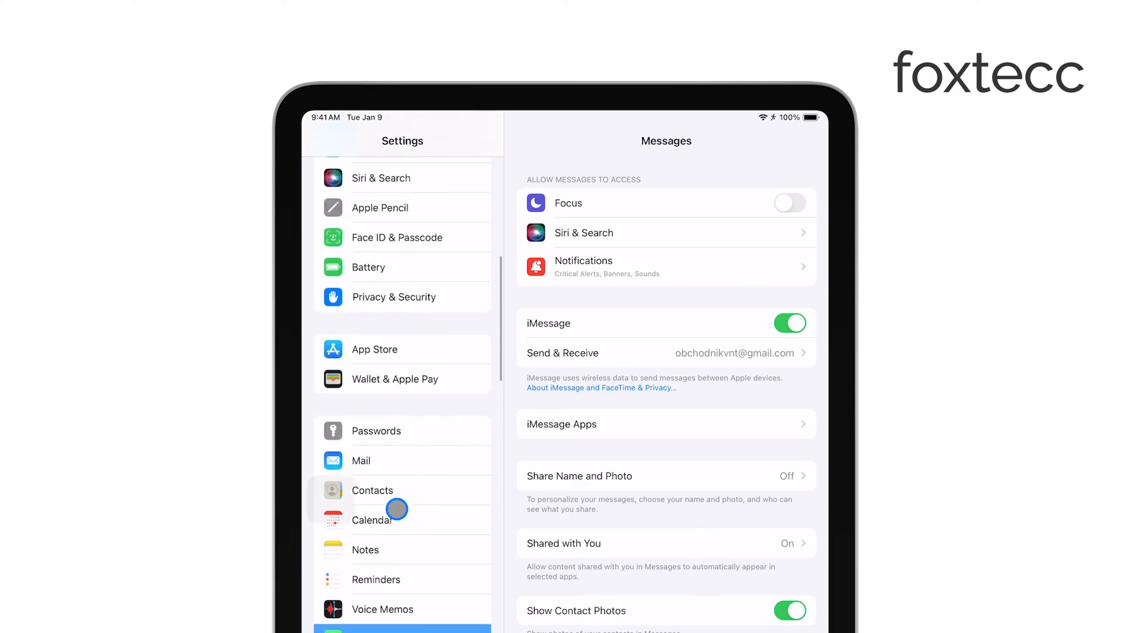
{"action": "scroll", "scroll_direction": "down", "scroll_amount": 3}
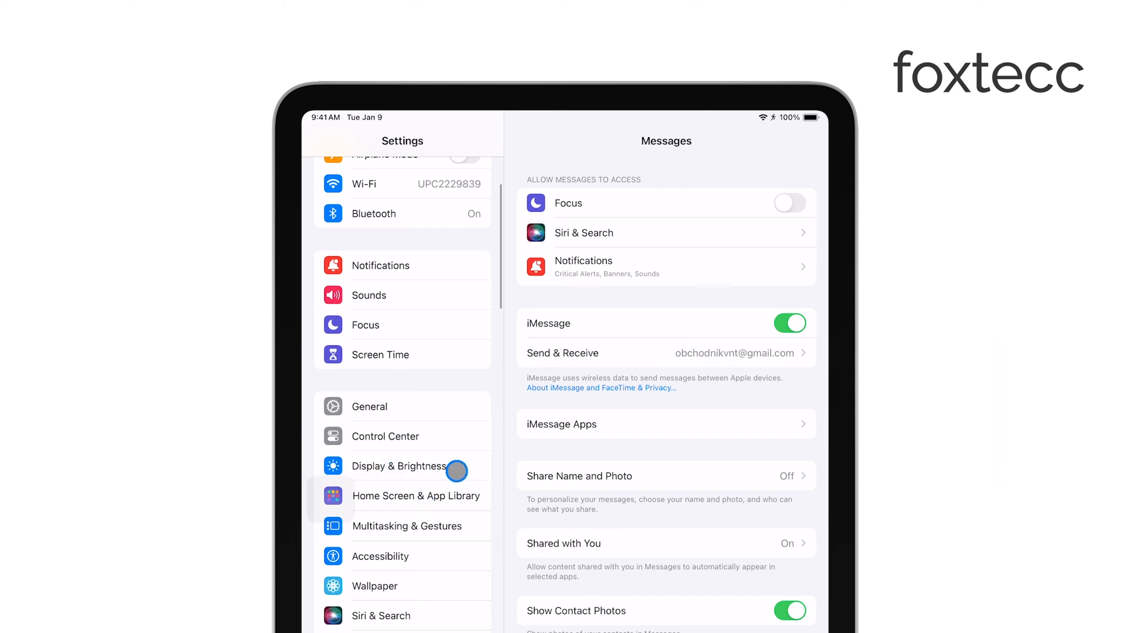
{"action": "left_click", "coordinate": [399, 467]}
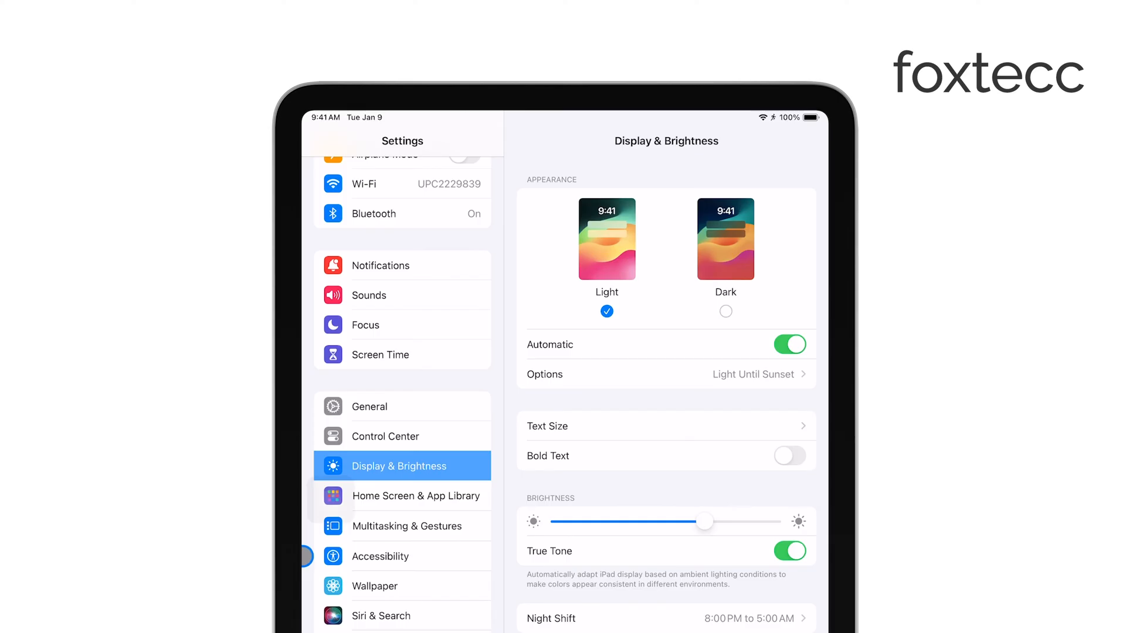
{"action": "scroll", "scroll_direction": "down", "scroll_amount": 3}
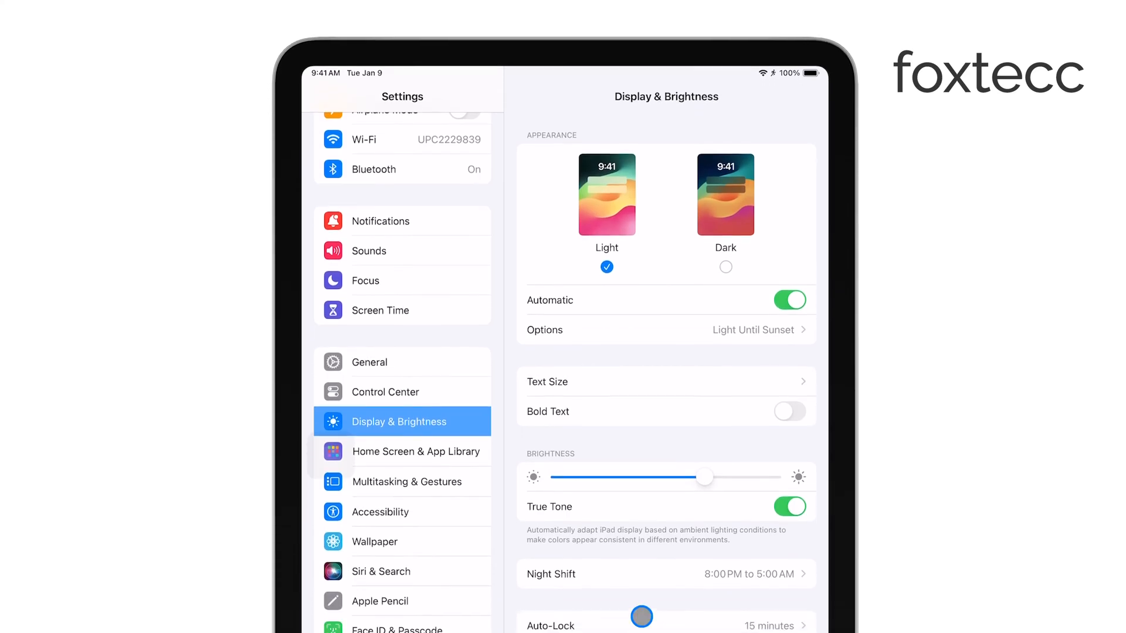
{"action": "scroll", "scroll_direction": "down", "scroll_amount": 3}
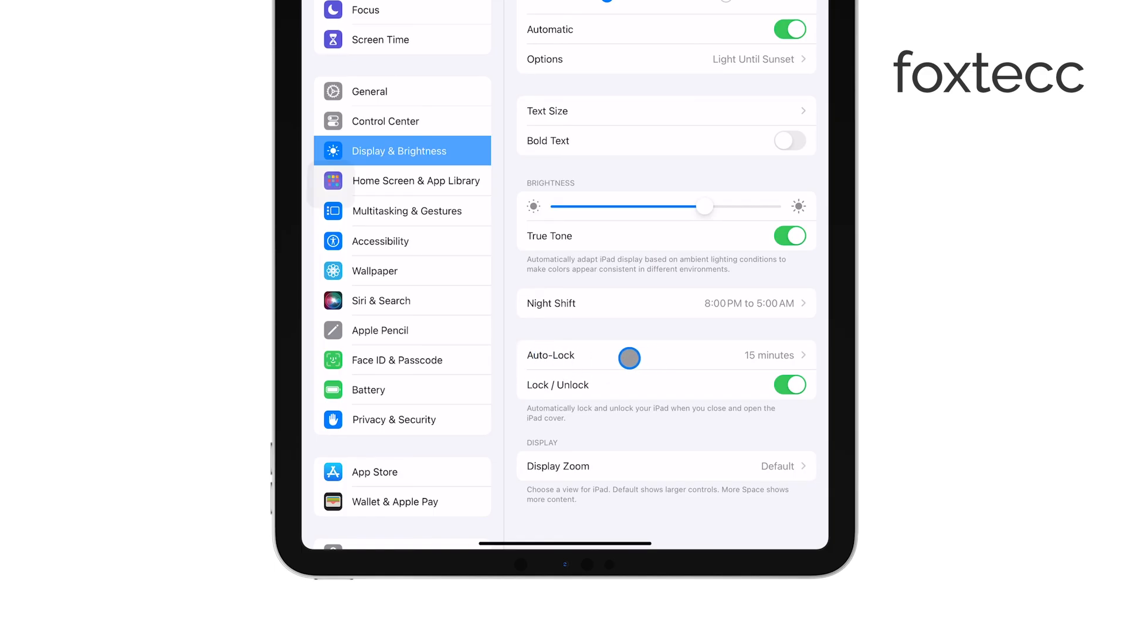
{"action": "left_click", "coordinate": [629, 354]}
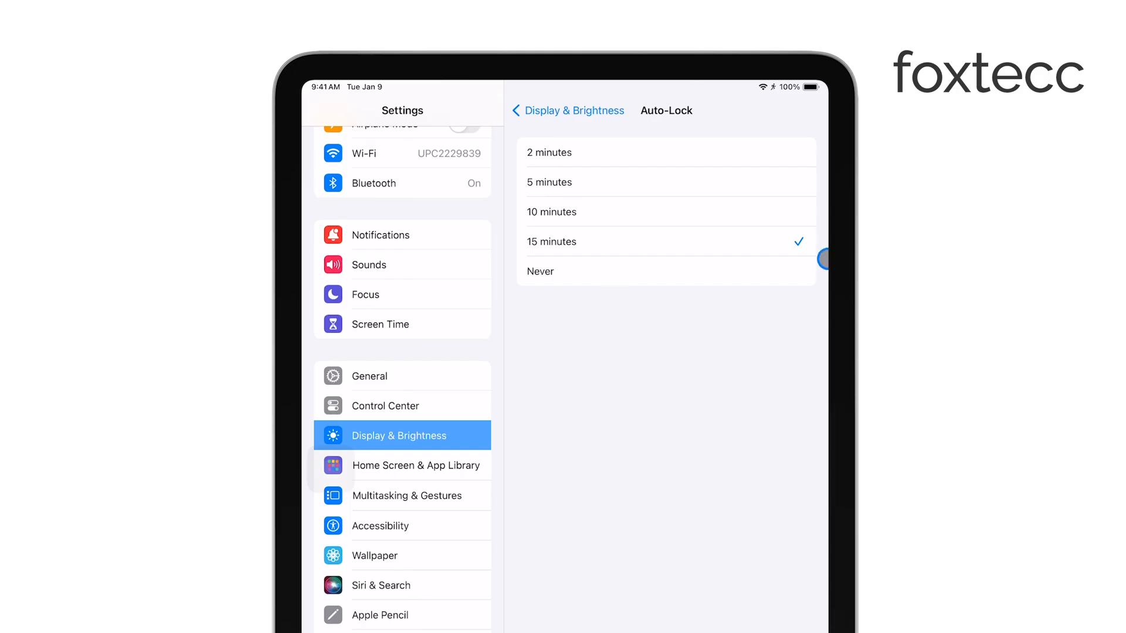
{"action": "left_click", "coordinate": [647, 211]}
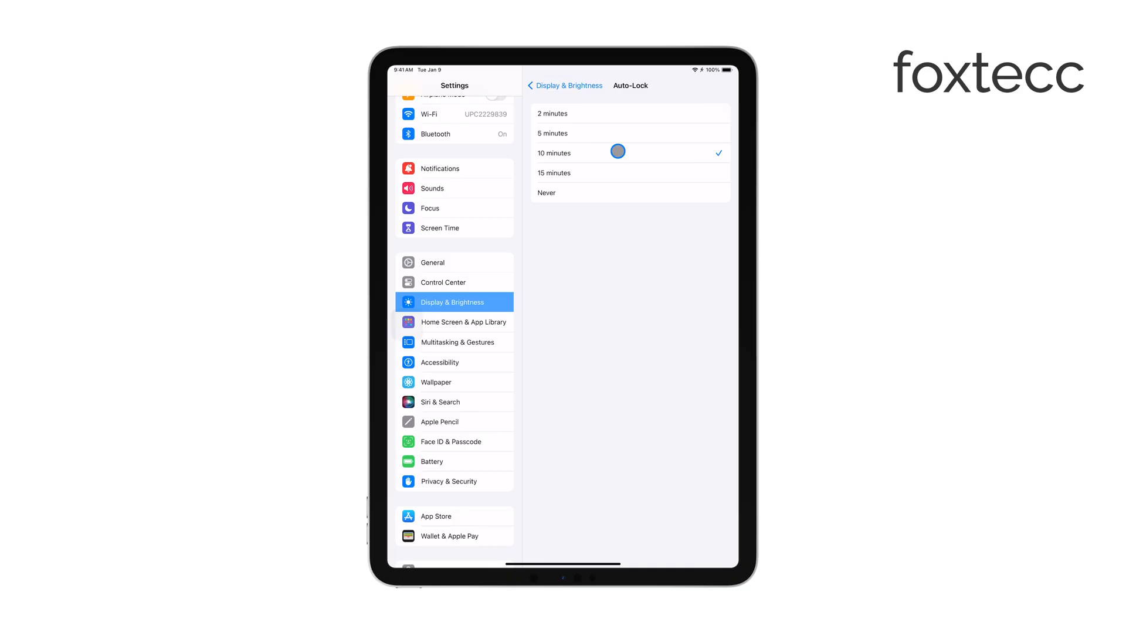
{"action": "left_click", "coordinate": [553, 113]}
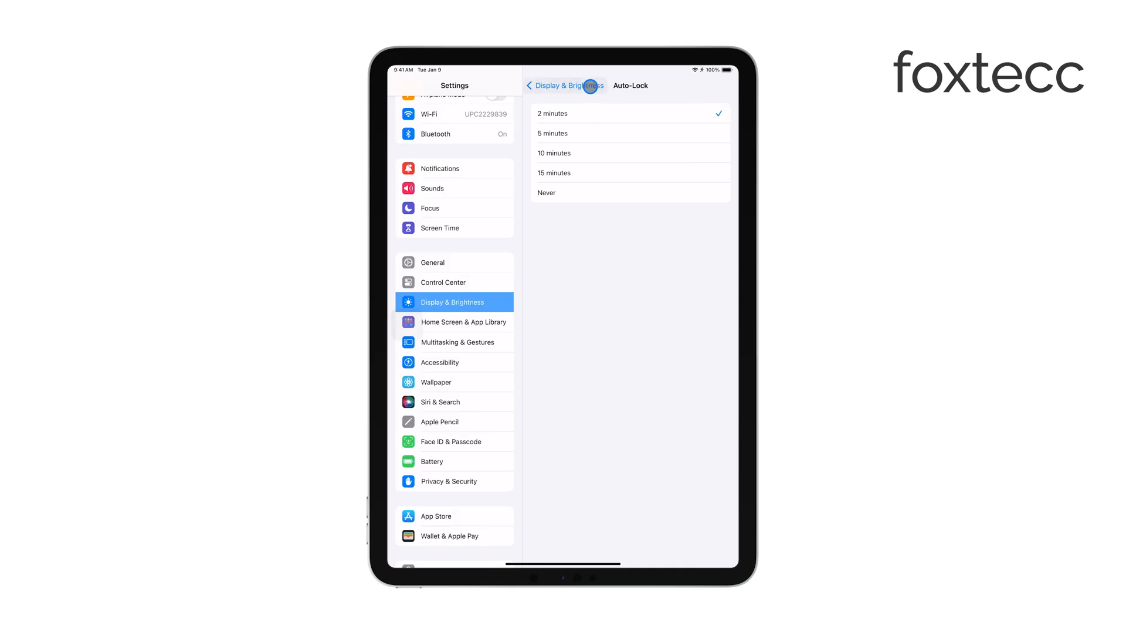
{"action": "left_click", "coordinate": [630, 152]}
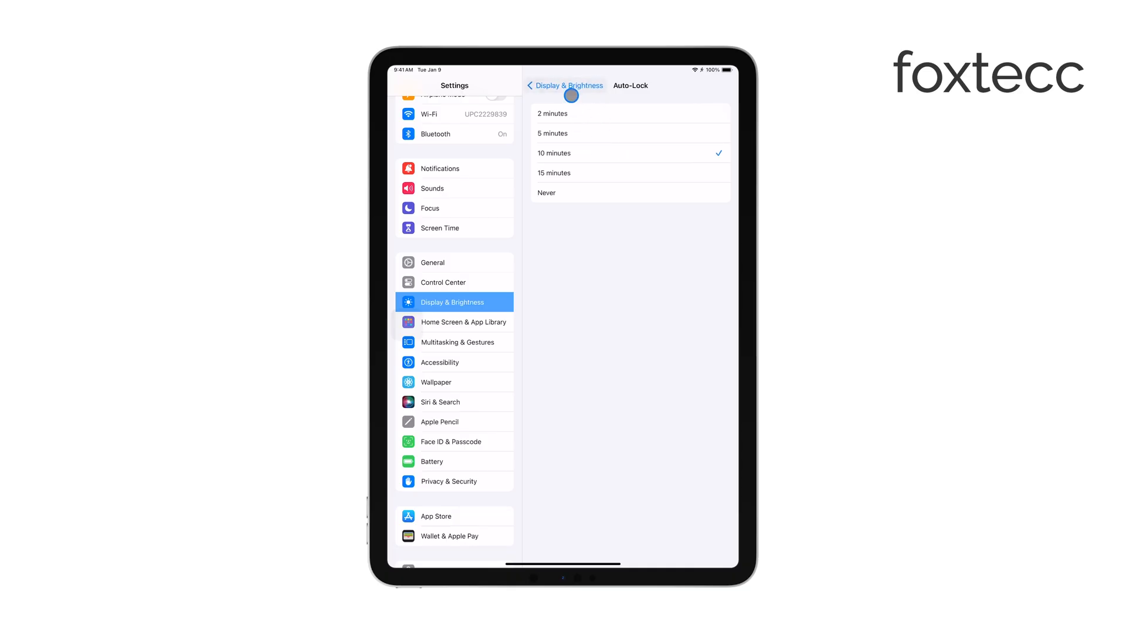
{"action": "left_click", "coordinate": [630, 173]}
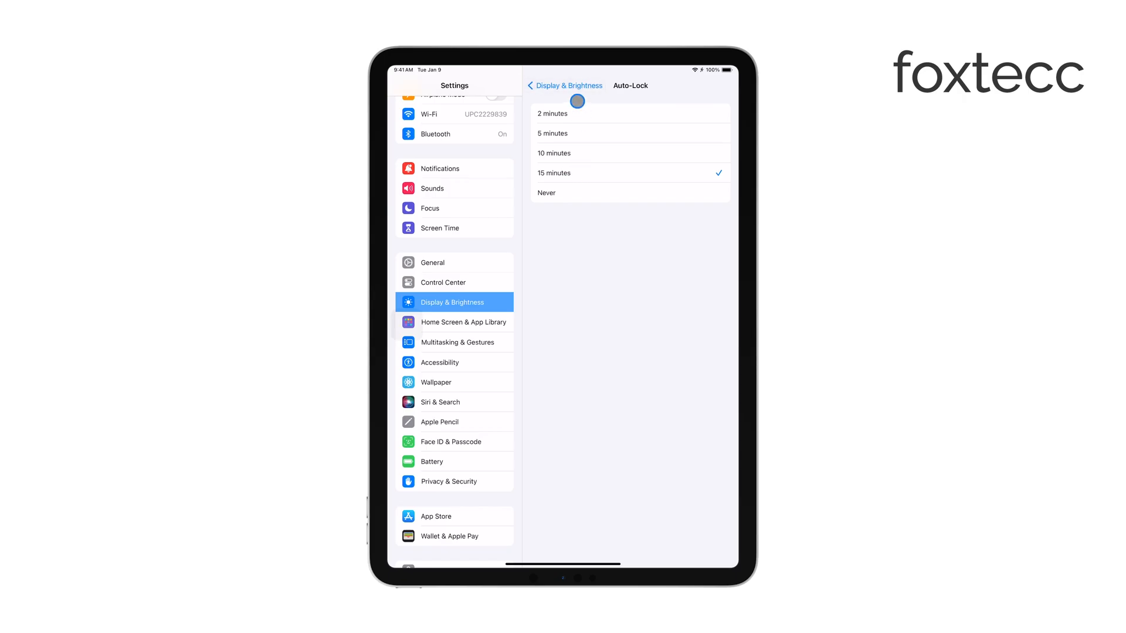
{"action": "left_click", "coordinate": [564, 85]}
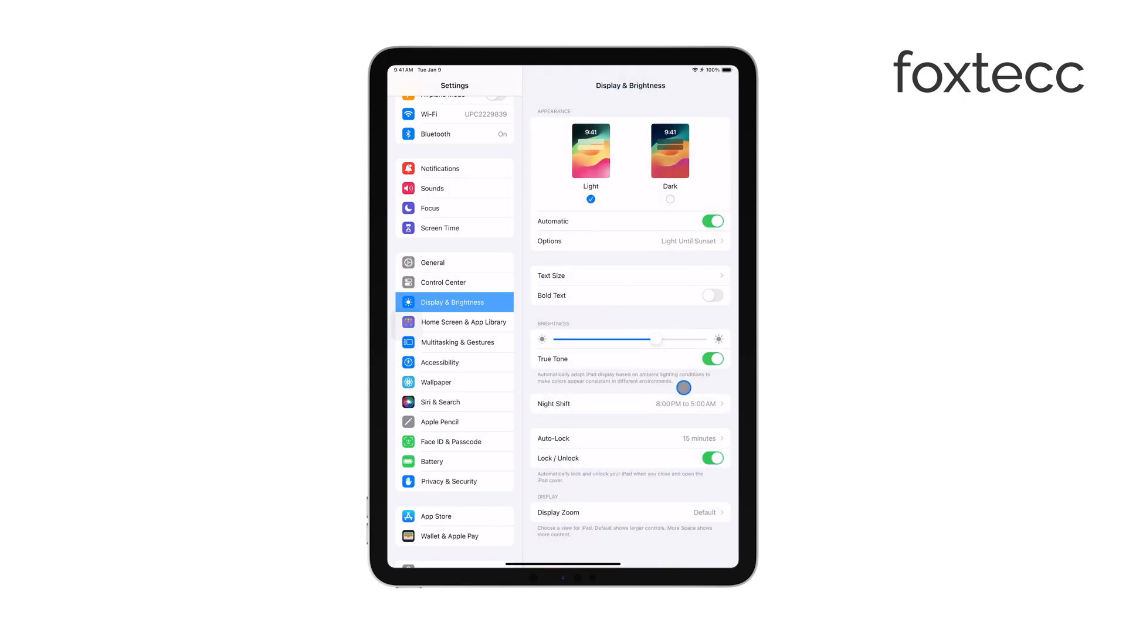
{"action": "key", "text": "home"}
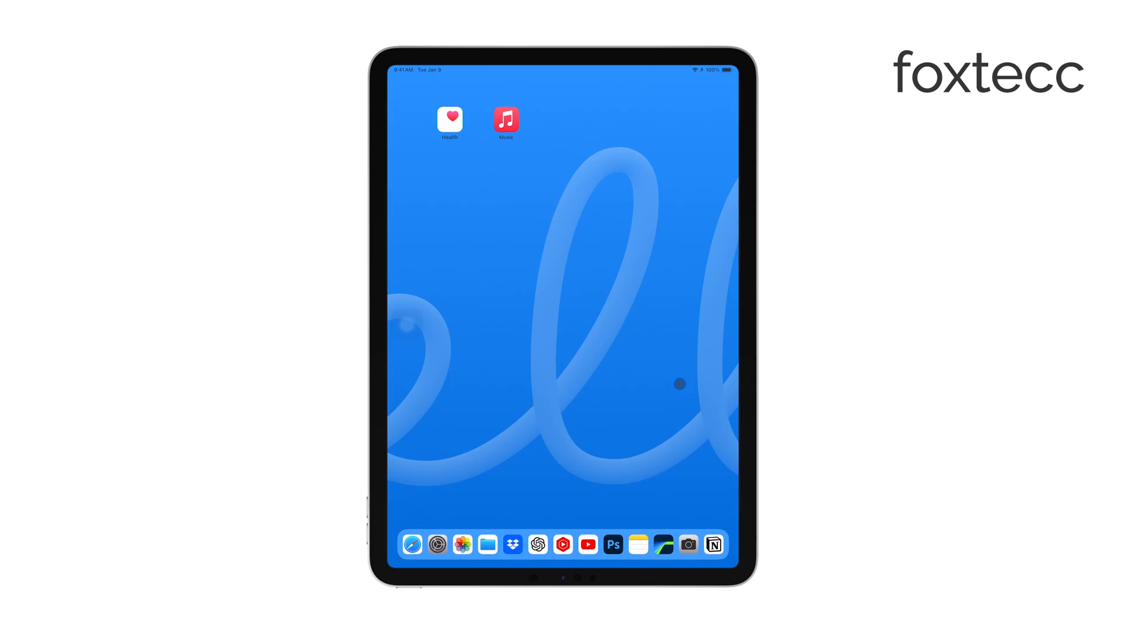
{"action": "mouse_move", "coordinate": [593, 279]}
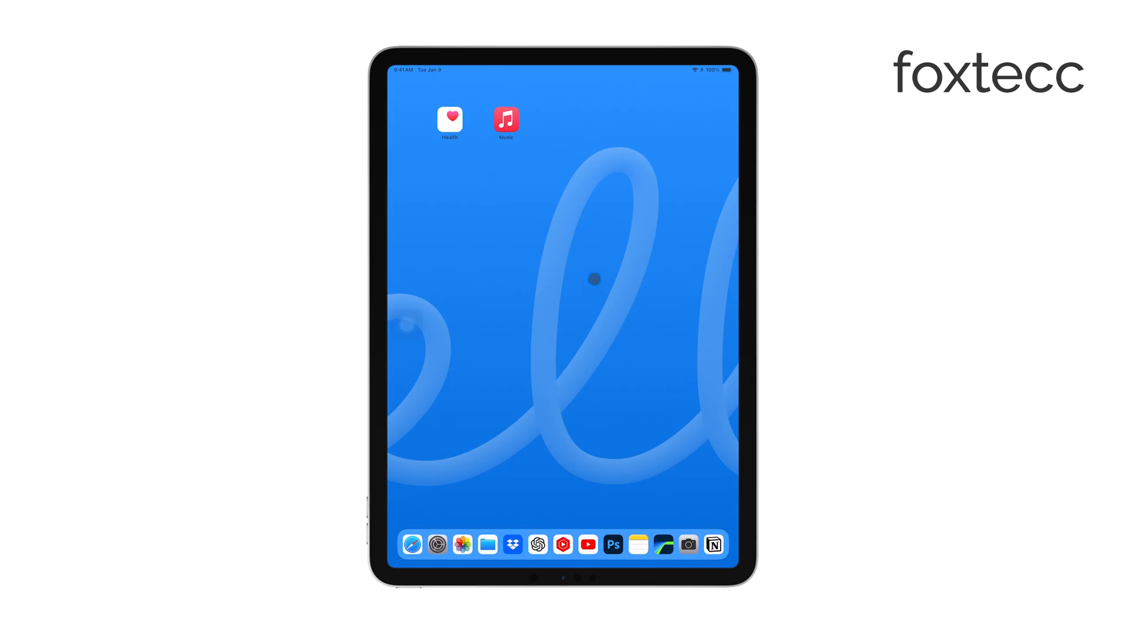